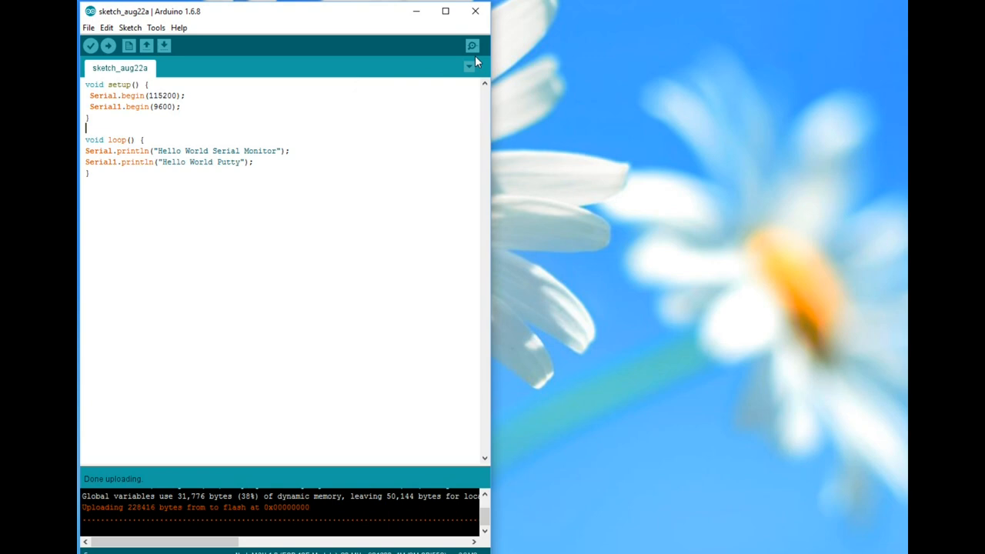
click(473, 46)
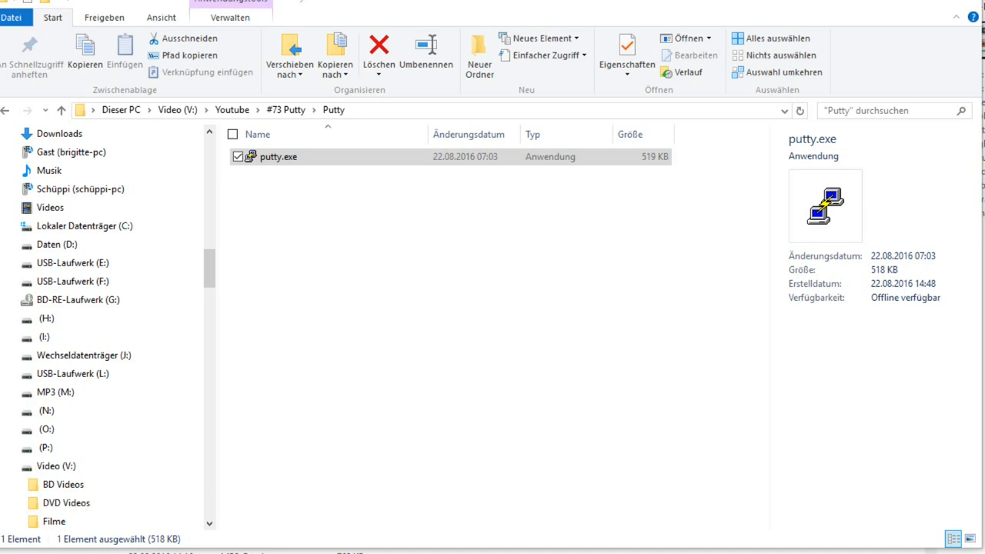
- Launch putty.exe from the Putty folder, then bring Device Manager forward
double_click(278, 156)
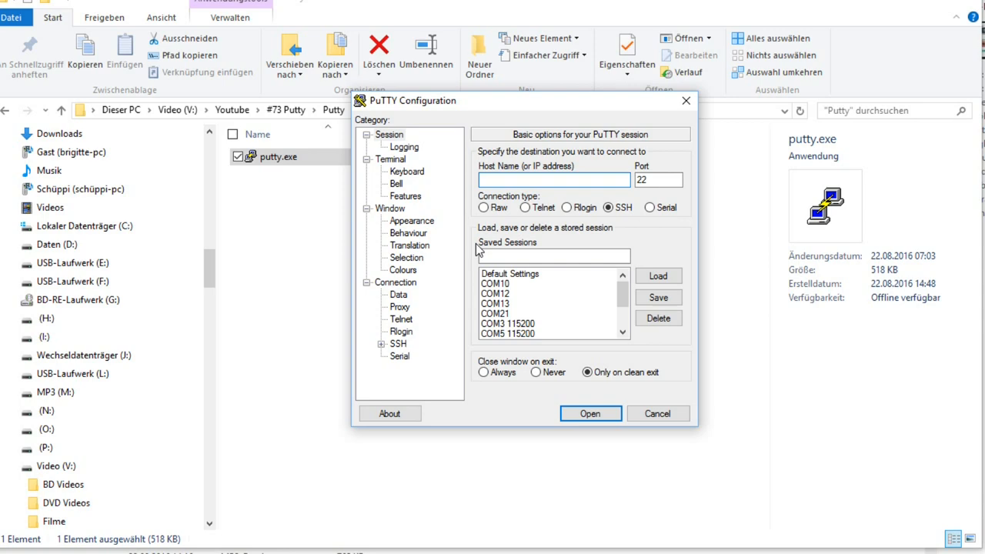
click(651, 207)
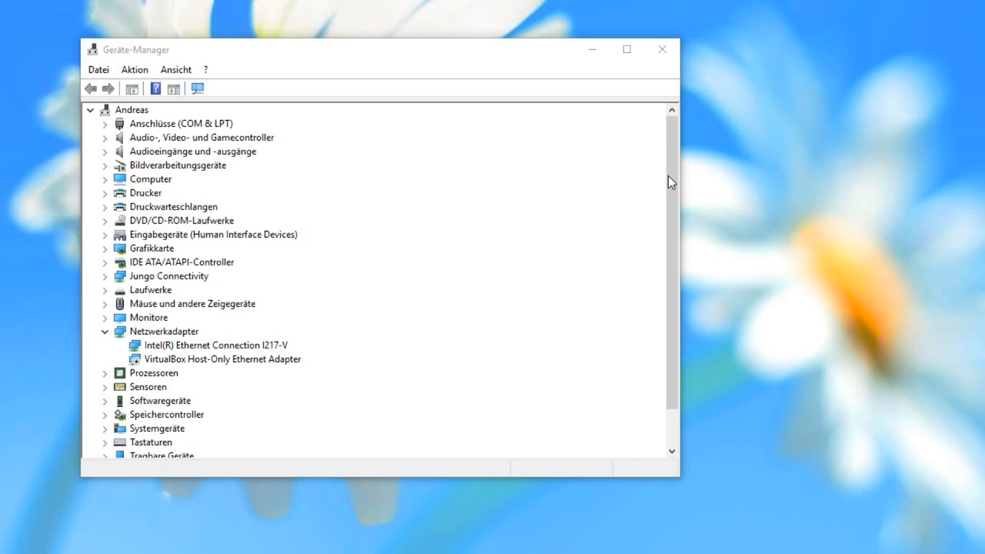
- Expand 'Anschlüsse (COM & LPT)' to reveal COM1, COM9, COM7 and COM3
click(105, 123)
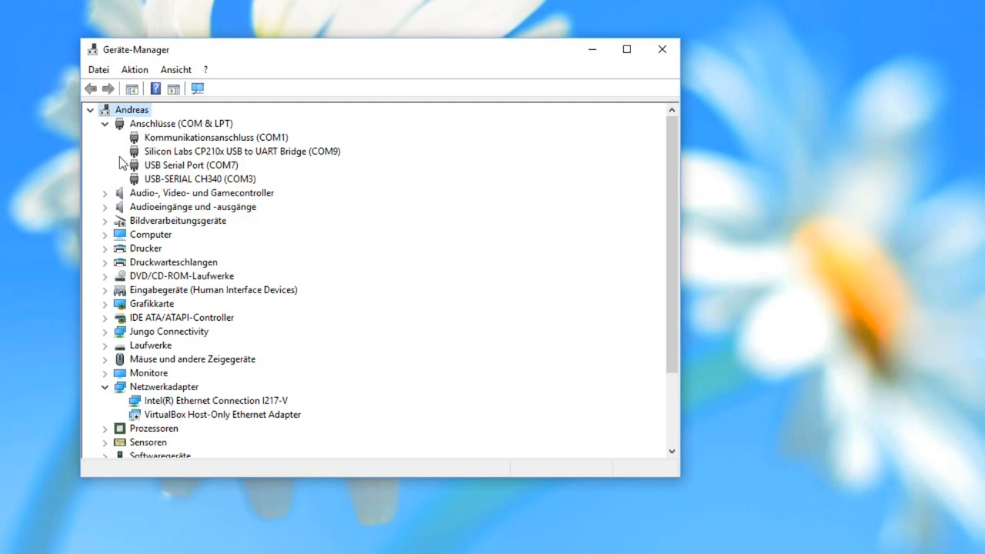
mouse_move(230, 189)
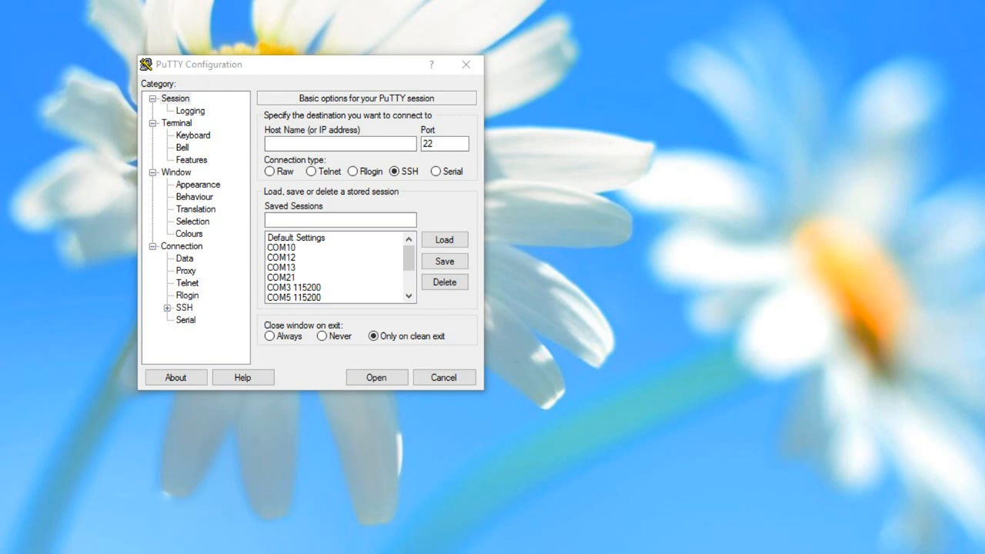
- Return to the Arduino sketch and mark the Hello World Serial.println line
click(437, 171)
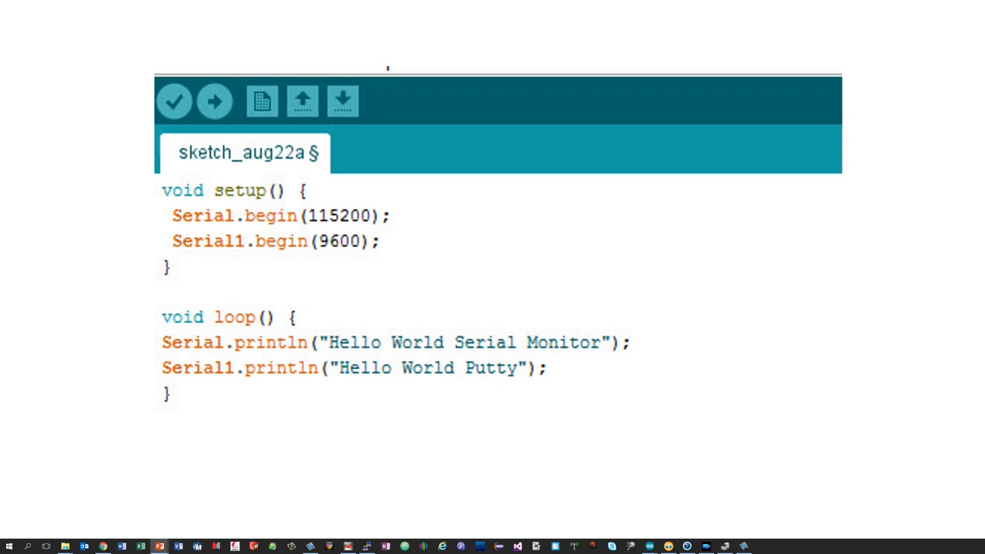
double_click(461, 342)
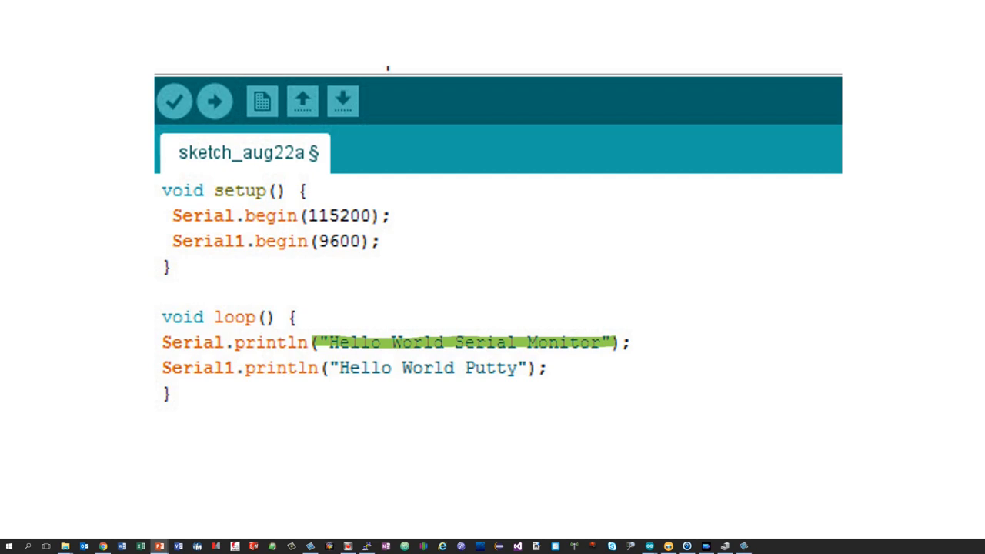